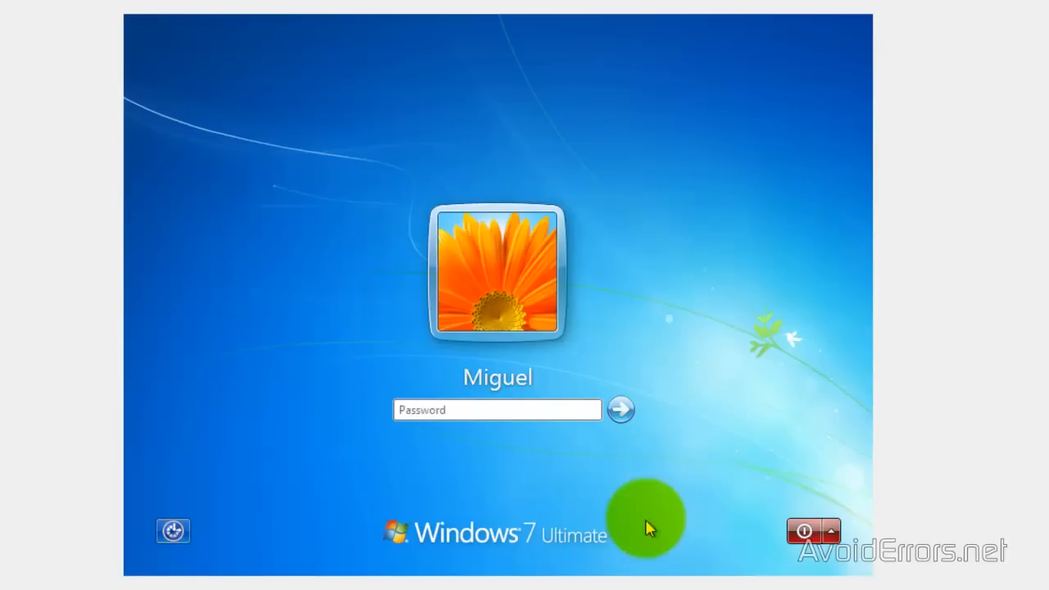
# Step: Attempt two guessed passwords for Miguel, both rejected as incorrect, revealing the password hint
pyautogui.click(499, 410)
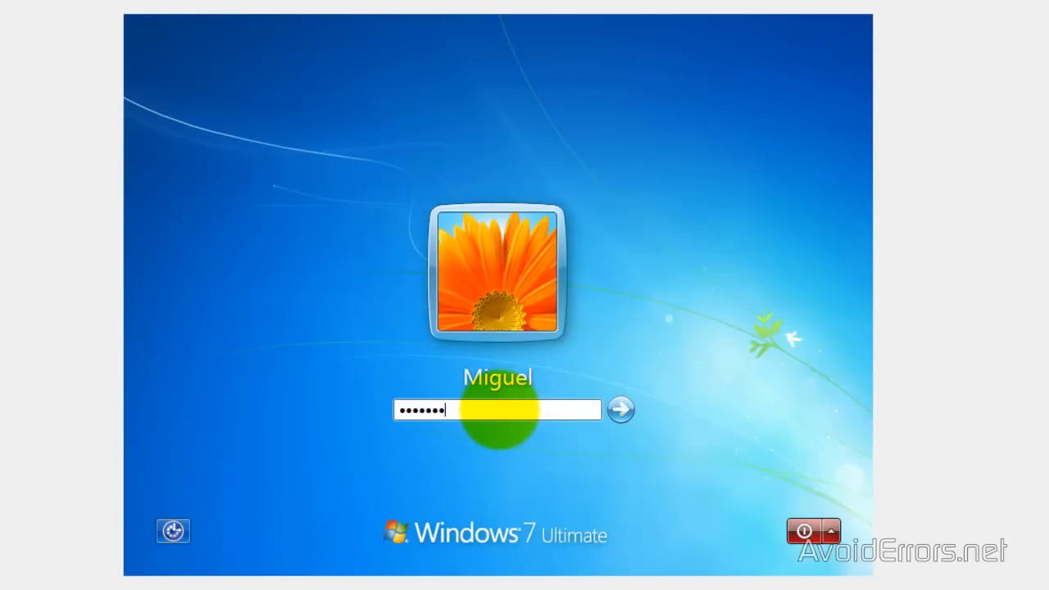
pyautogui.click(619, 410)
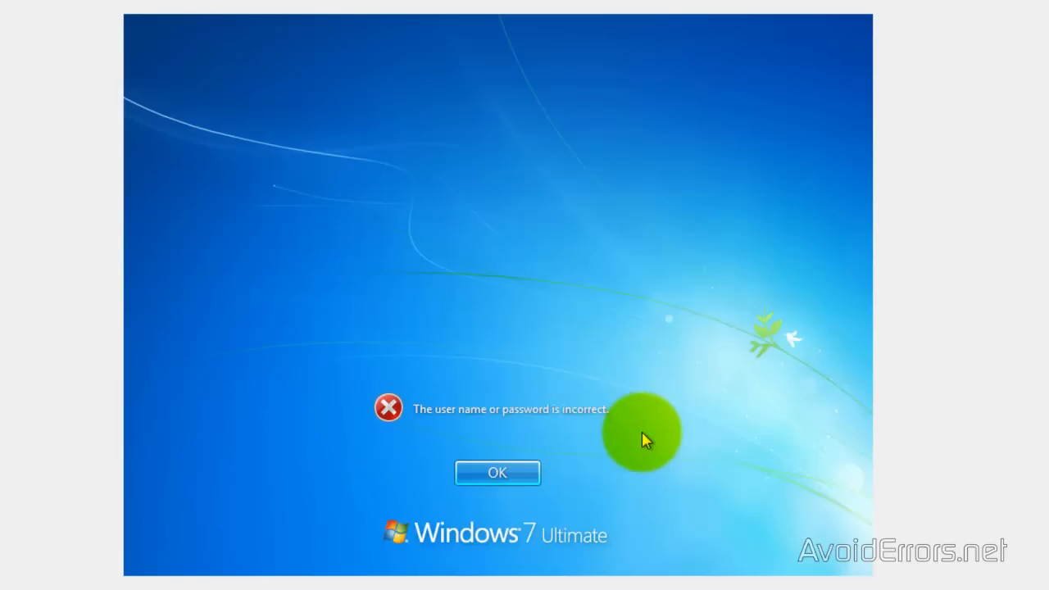
pyautogui.click(497, 472)
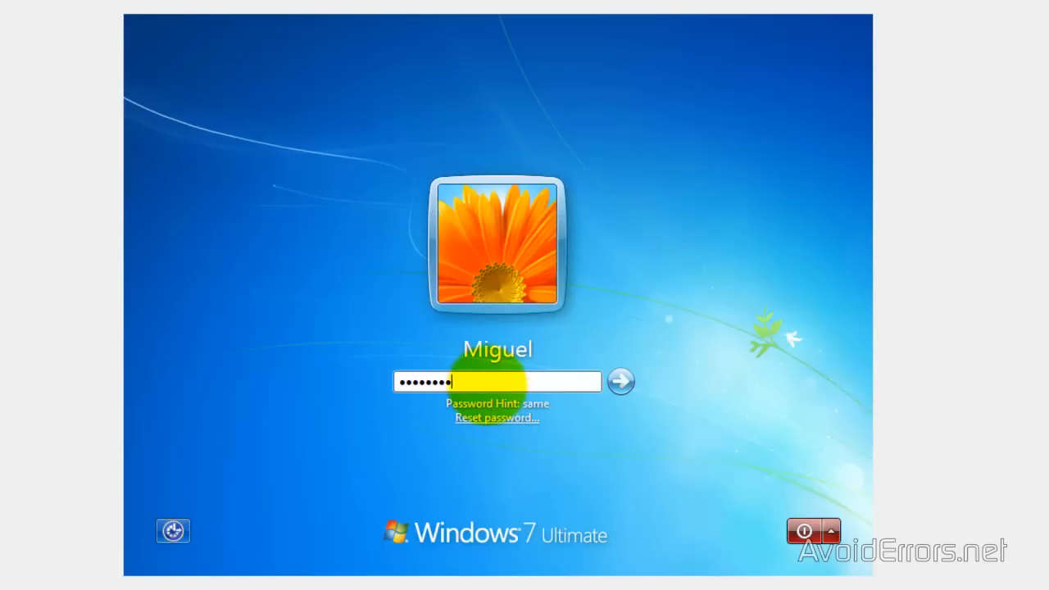
pyautogui.click(619, 380)
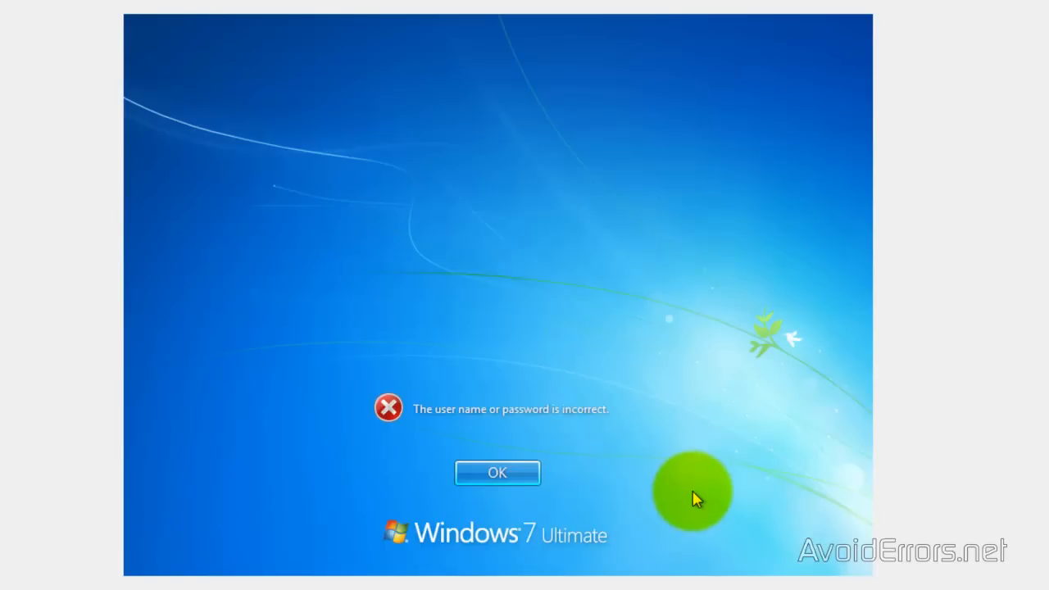
pyautogui.click(497, 472)
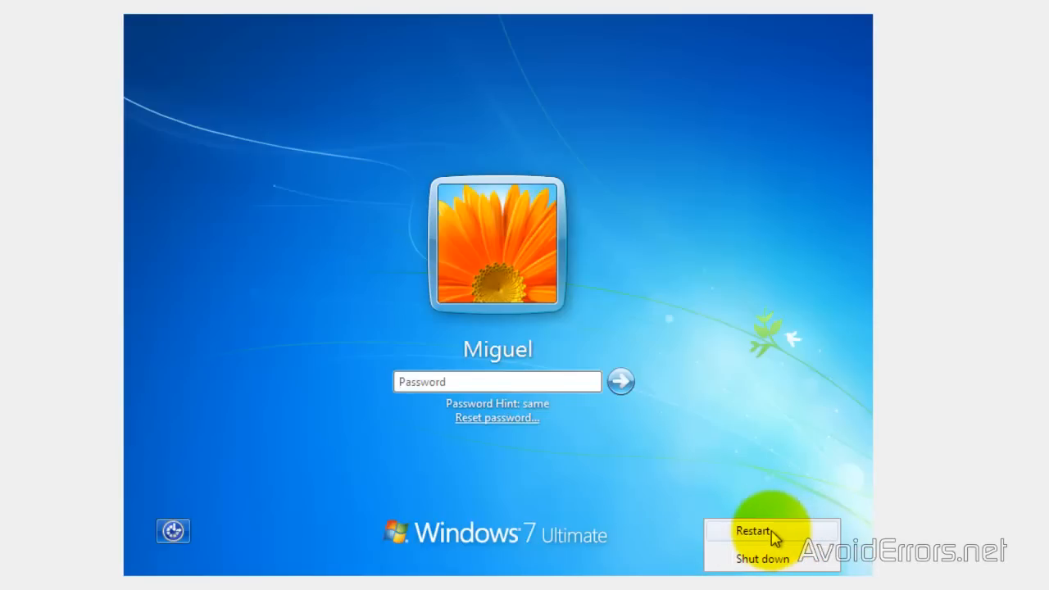
# Step: Restart the computer so it boots into the Hiren's BootCD 15.1 menu
pyautogui.click(761, 557)
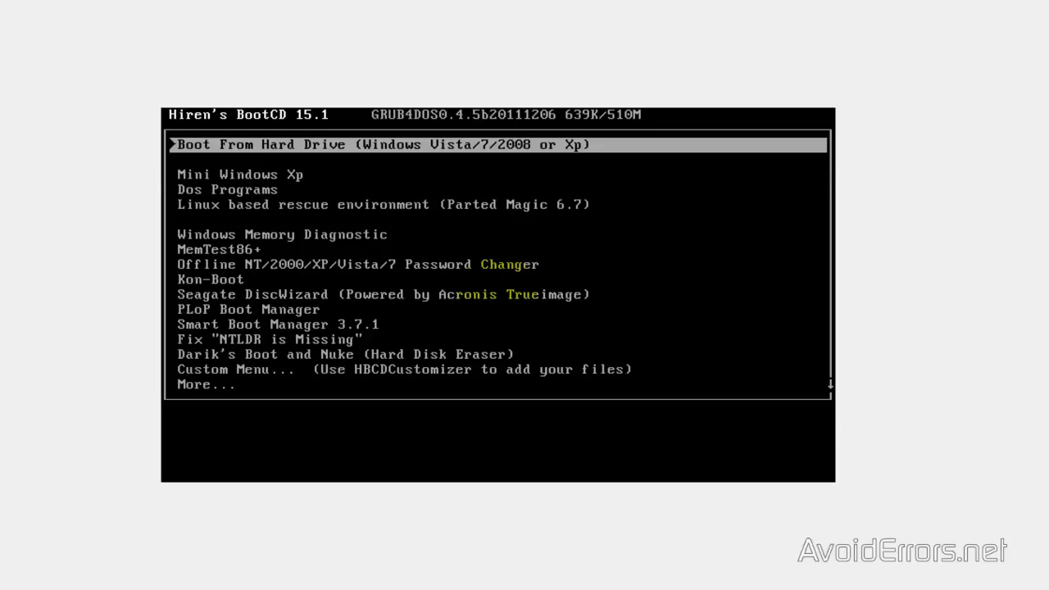
# Step: Boot Mini Windows XP from the Hiren's BootCD menu and reach its desktop
pyautogui.press('Down')
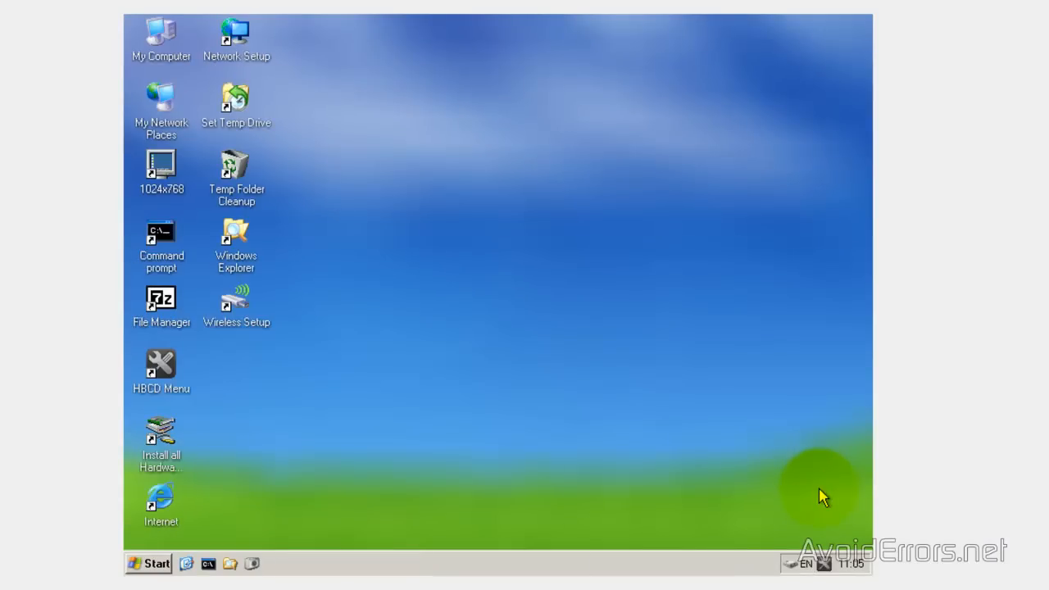
pyautogui.moveTo(516, 468)
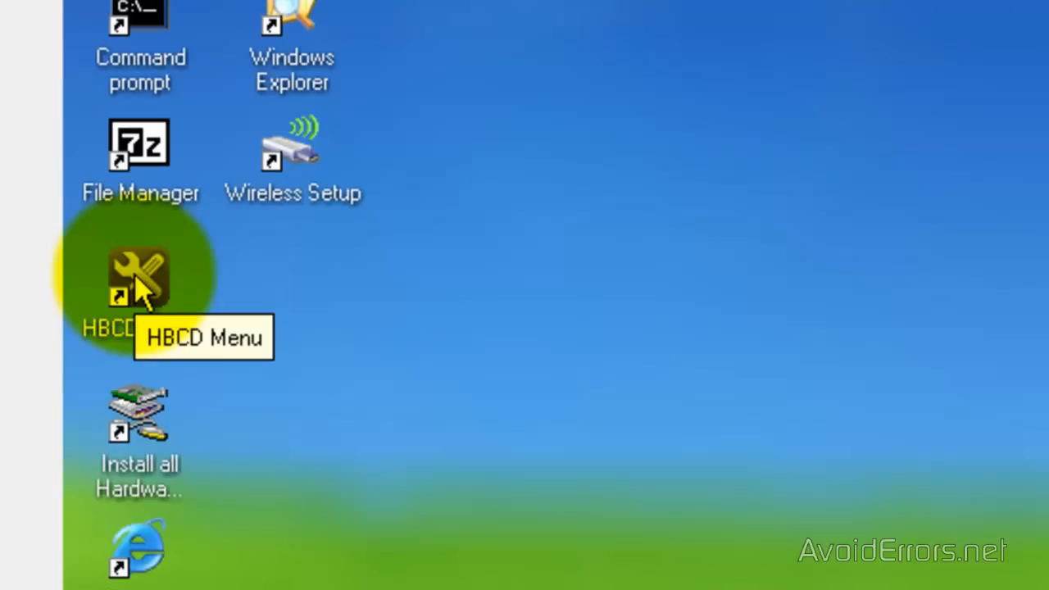
# Step: Launch the HBCD Menu program launcher and show its Programs category list
pyautogui.click(138, 279)
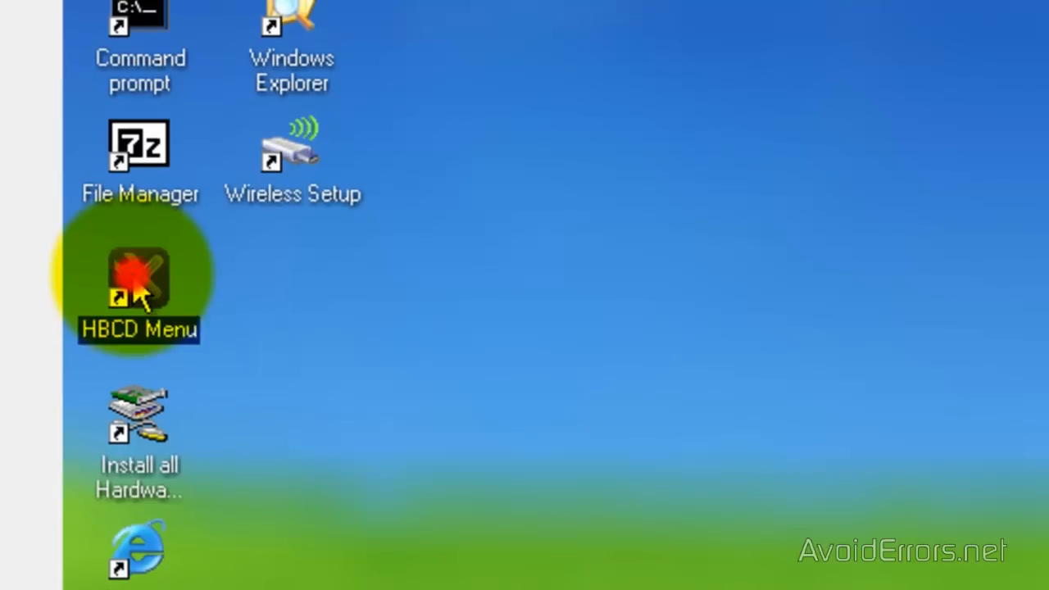
pyautogui.doubleClick(137, 282)
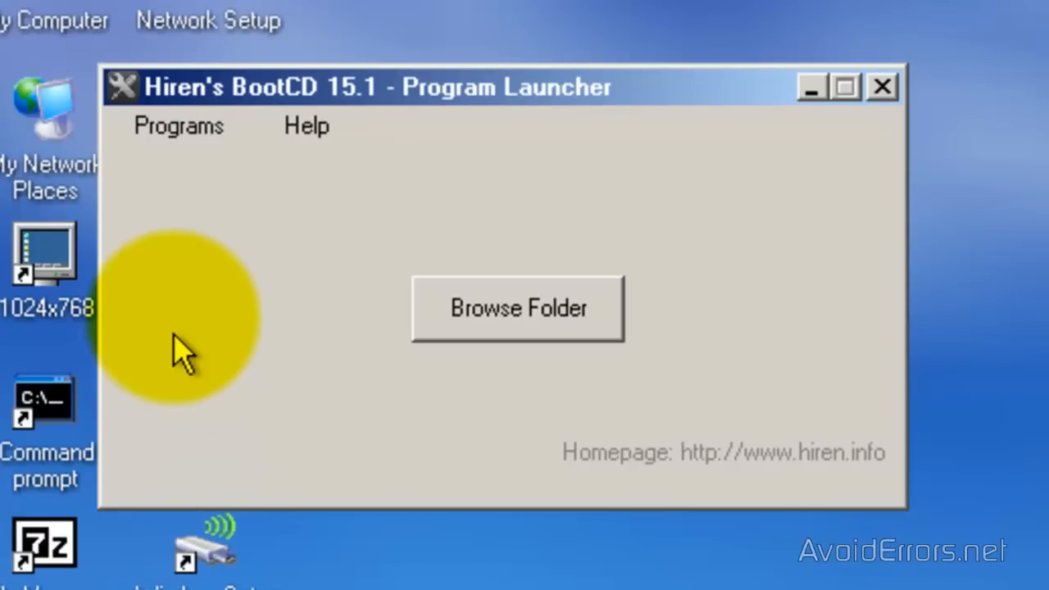
pyautogui.click(177, 125)
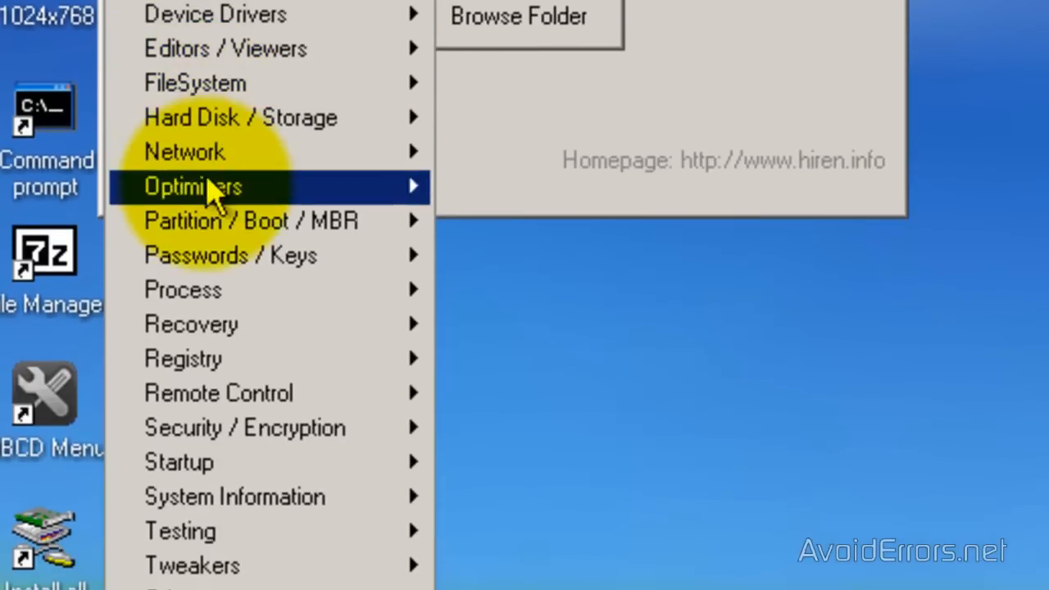
pyautogui.moveTo(230, 256)
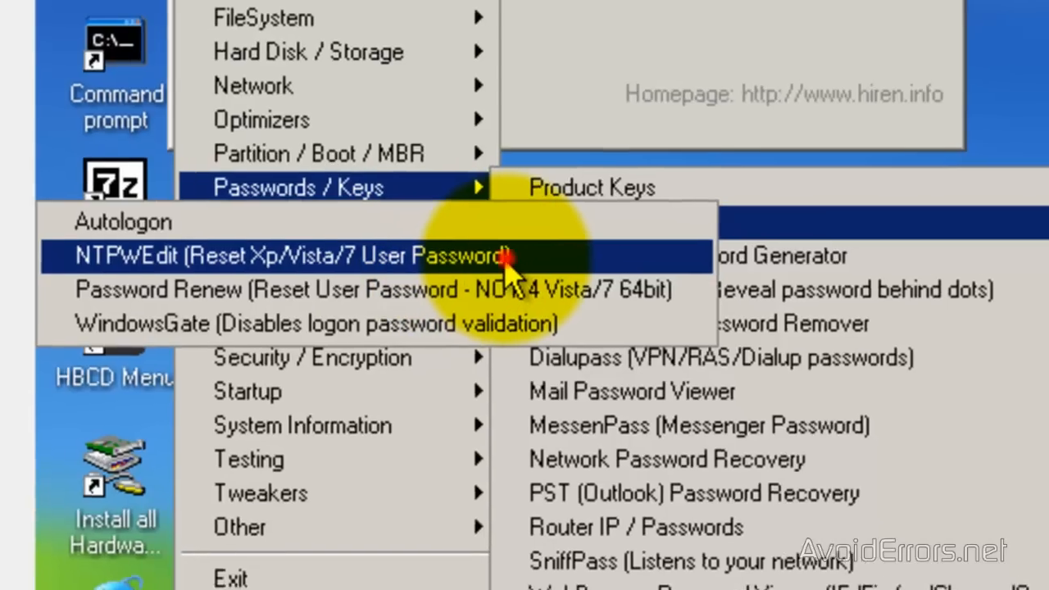
# Step: Start NTPWEdit 0.3, showing SAM path C:\WINDOWS\SYSTEM32\CONFIG\SAM with no users listed
pyautogui.click(292, 256)
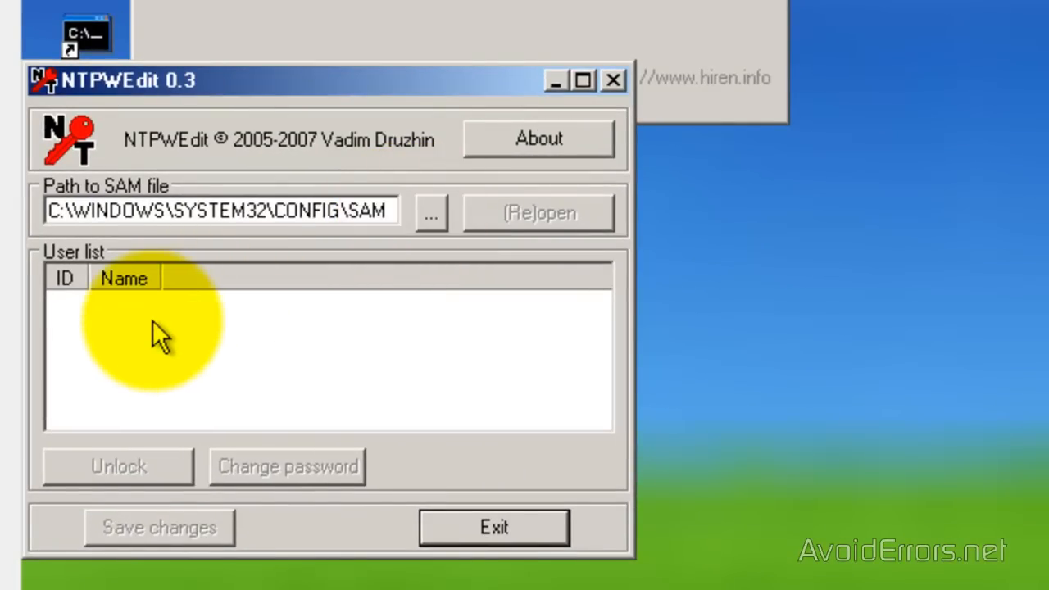
pyautogui.moveTo(167, 379)
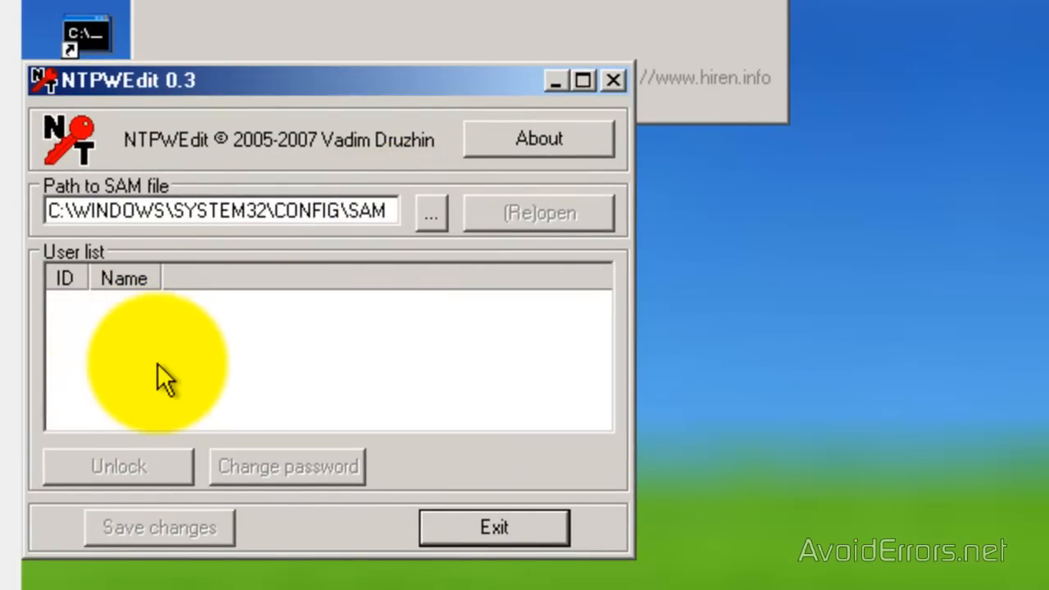
pyautogui.moveTo(172, 381)
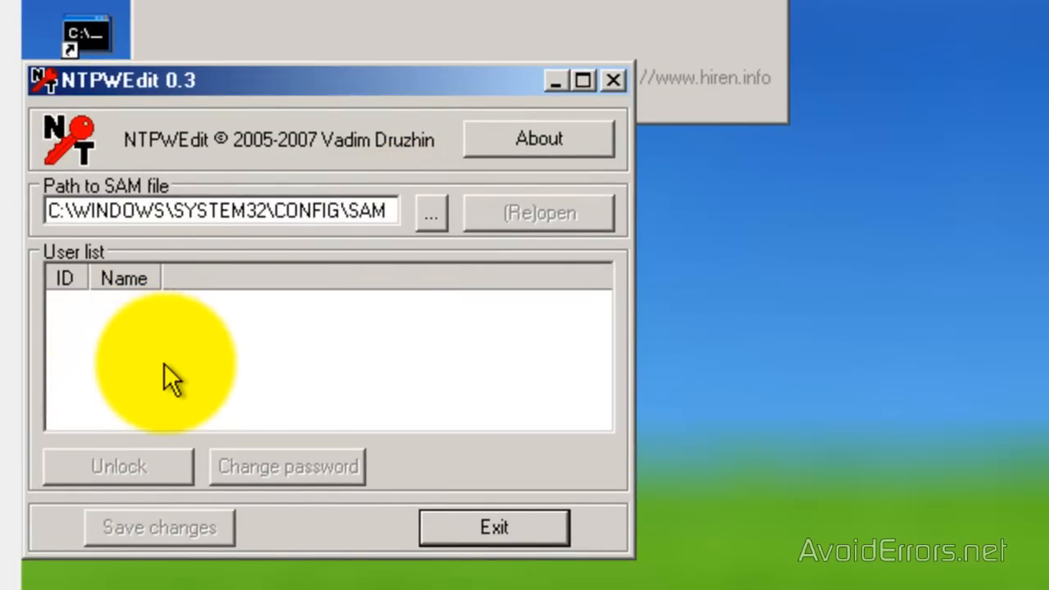
pyautogui.click(219, 210)
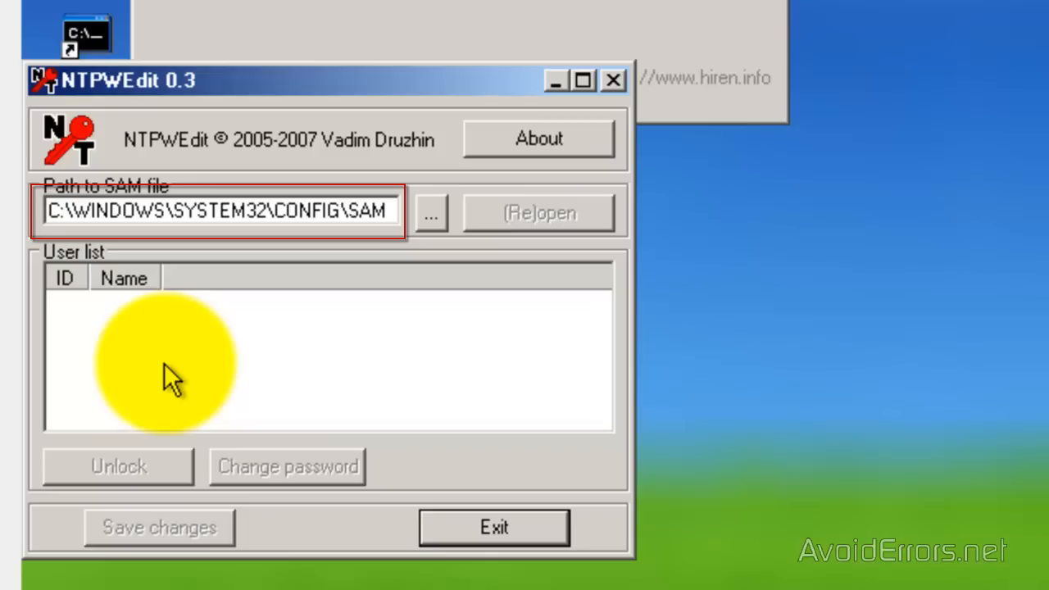
pyautogui.moveTo(65, 238)
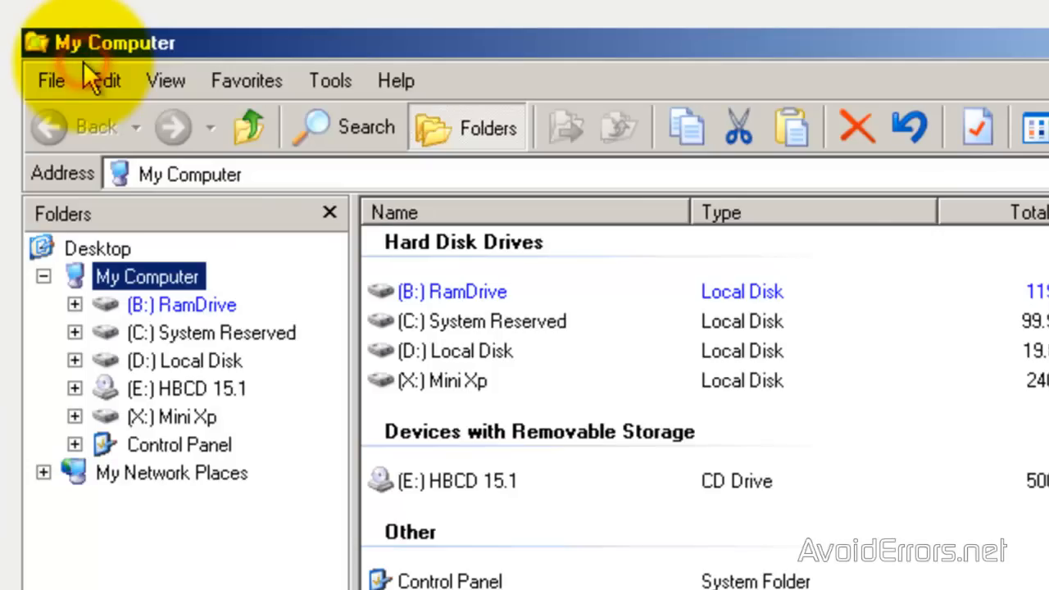
pyautogui.moveTo(442, 331)
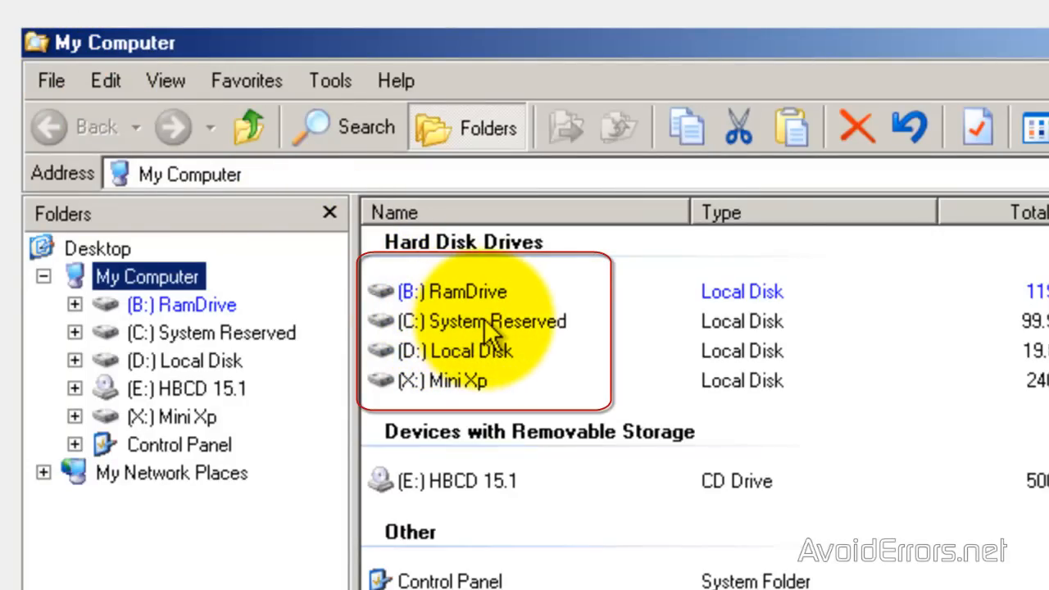
pyautogui.moveTo(418, 369)
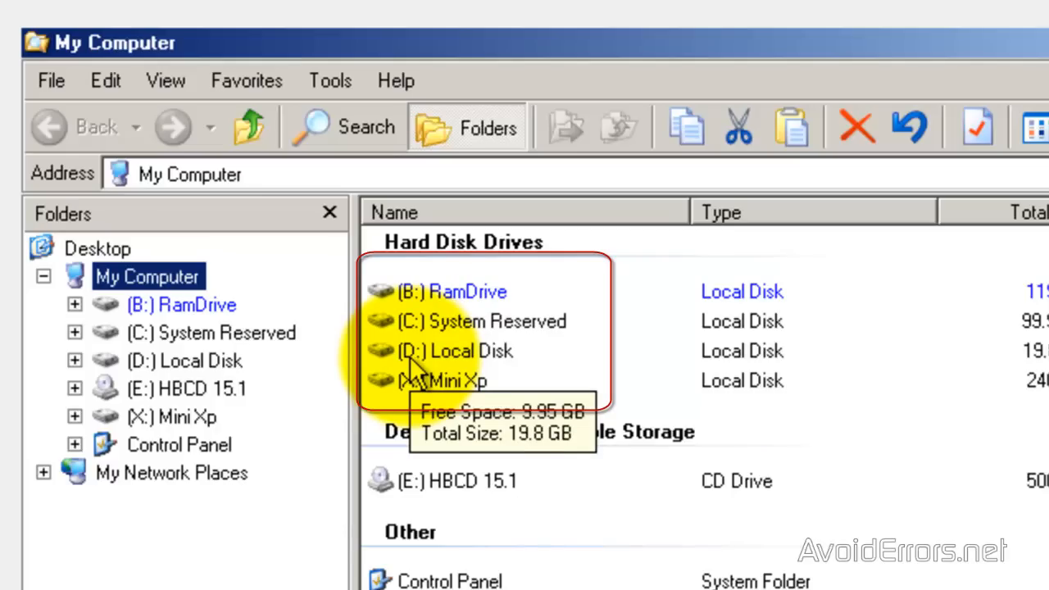
pyautogui.moveTo(418, 374)
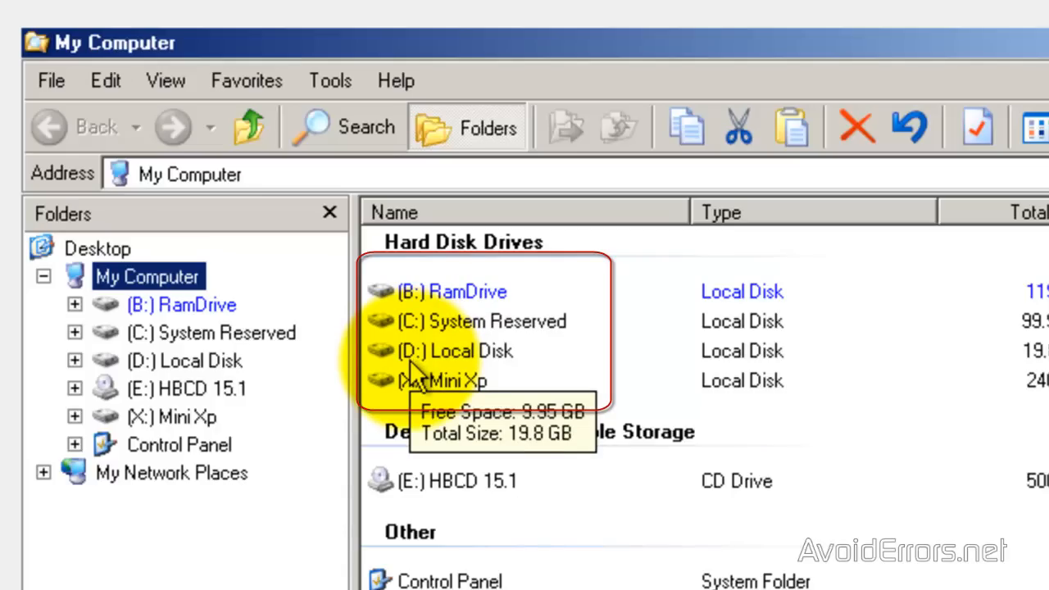
pyautogui.moveTo(443, 369)
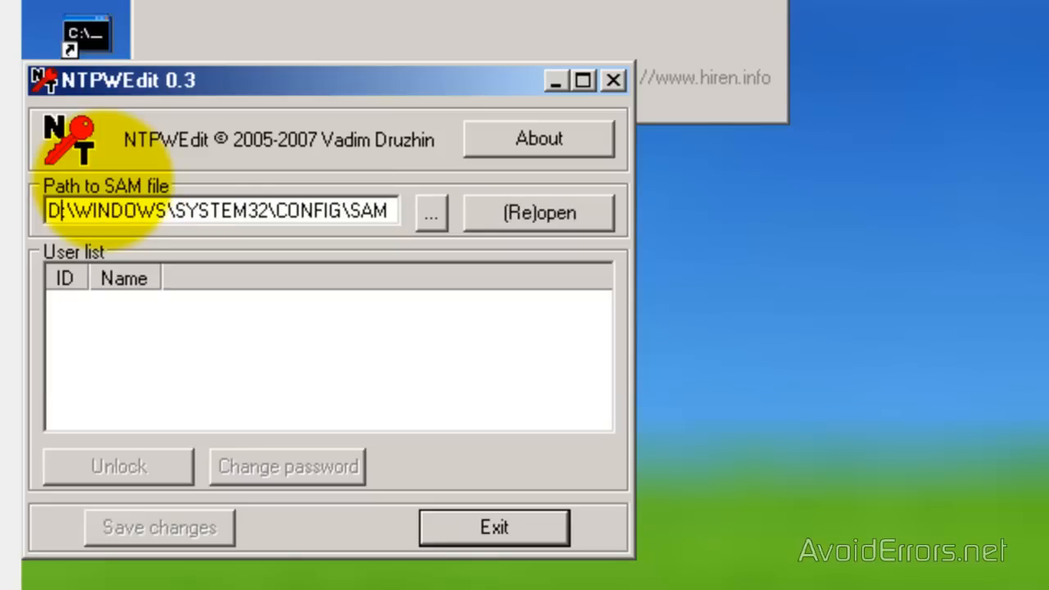
# Step: Load D:\WINDOWS\SYSTEM32\CONFIG\SAM to list four accounts and select Miguel
pyautogui.click(540, 213)
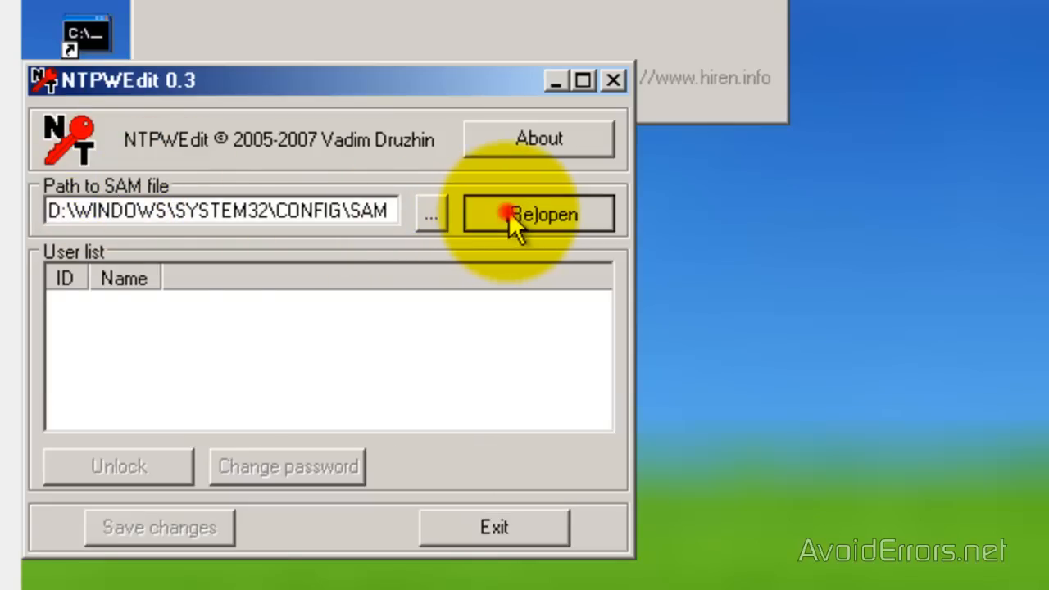
pyautogui.click(538, 213)
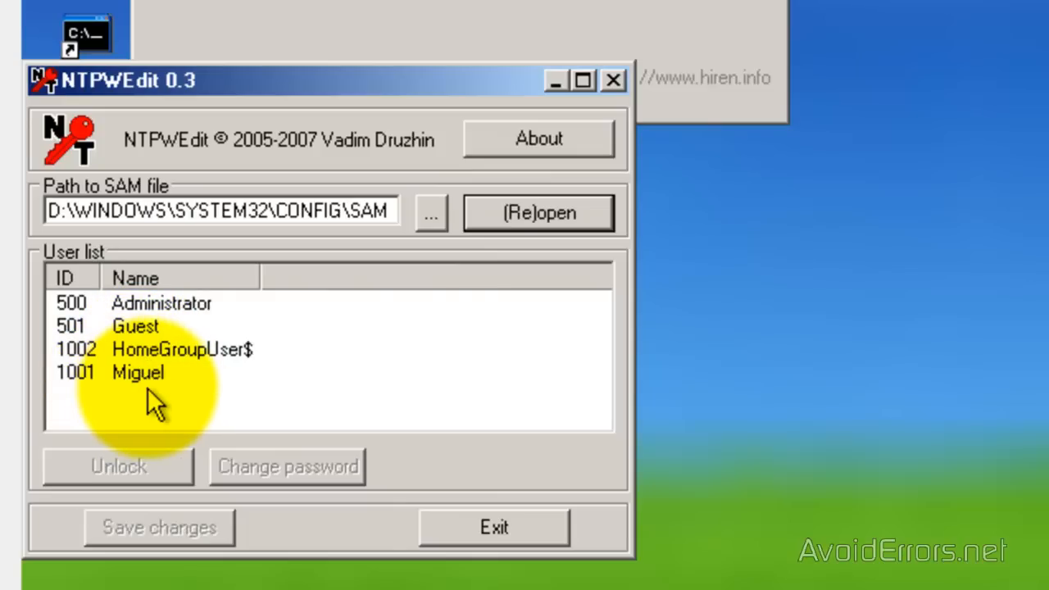
pyautogui.click(138, 372)
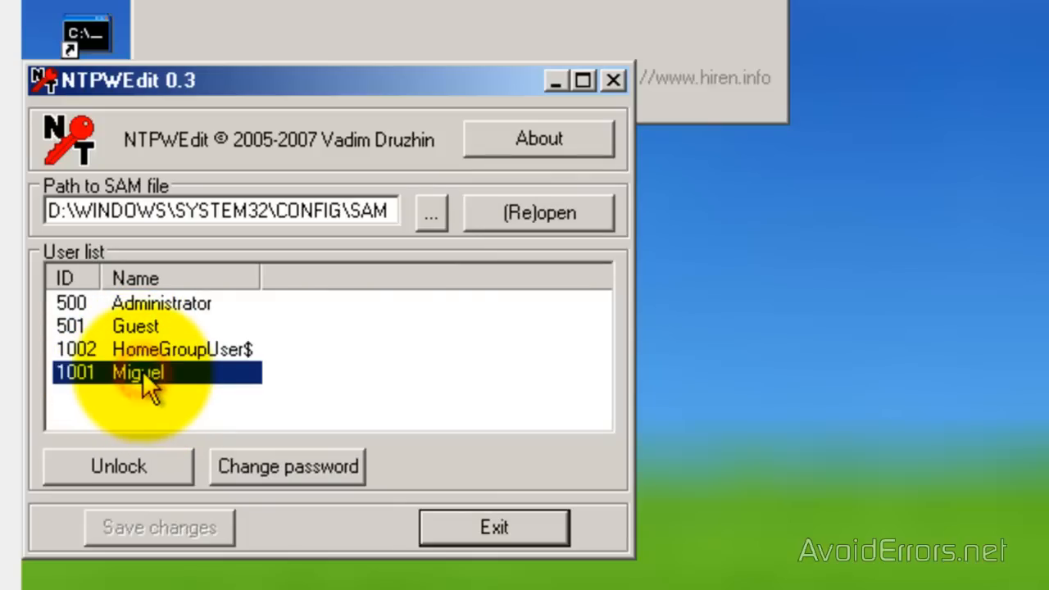
pyautogui.moveTo(151, 410)
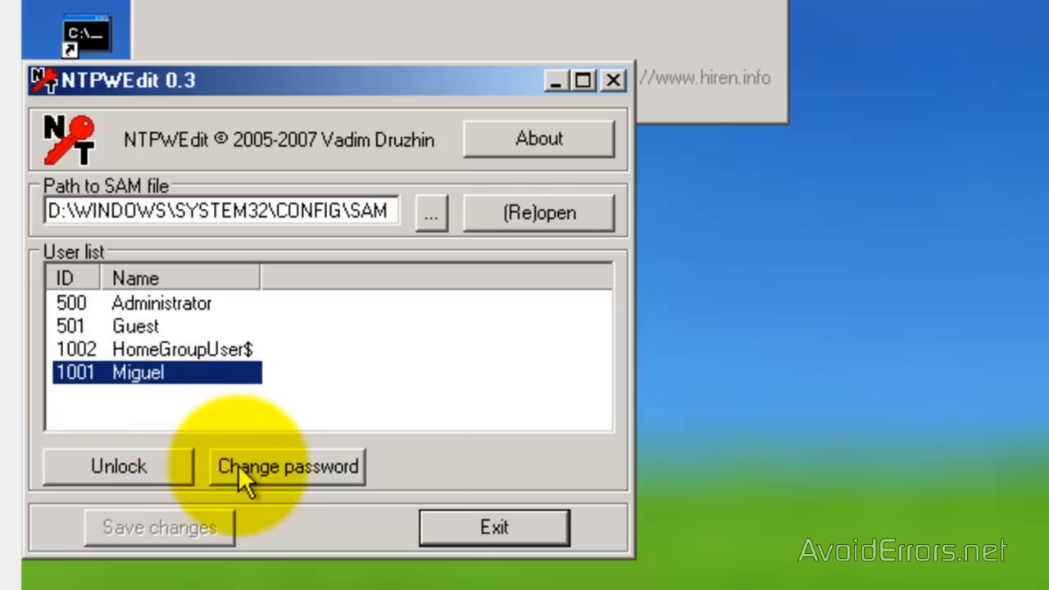
# Step: Set a new password for Miguel and save the change to the SAM file
pyautogui.click(287, 465)
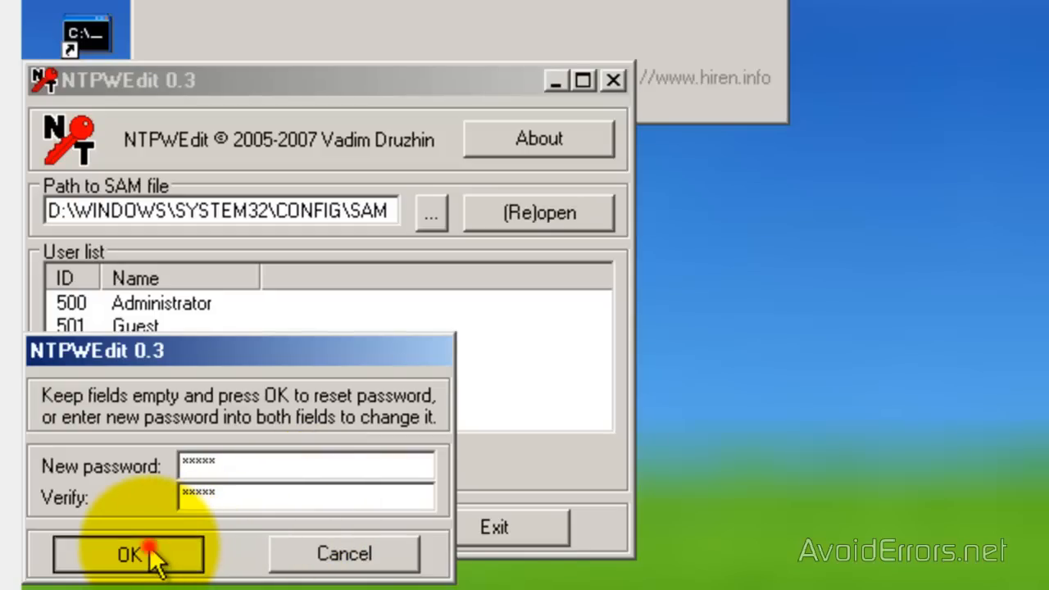
pyautogui.click(128, 554)
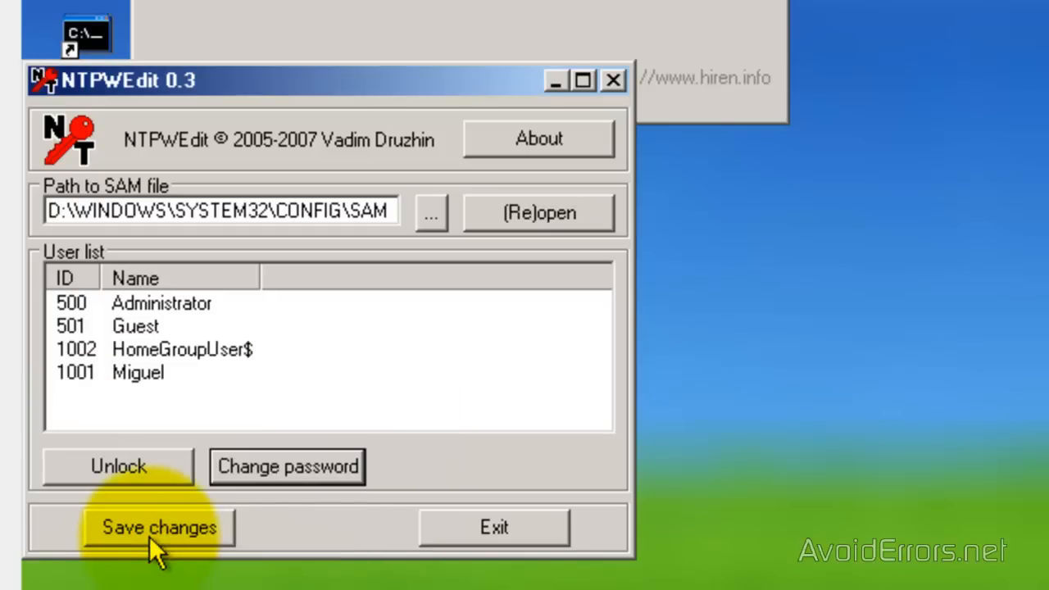
pyautogui.click(157, 528)
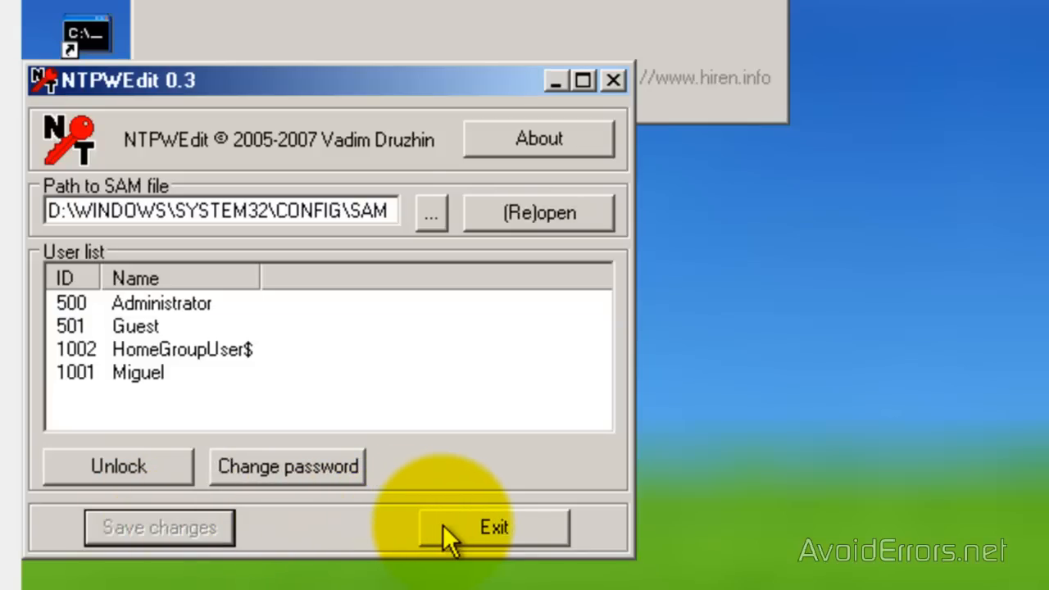
# Step: Exit NTPWEdit and bring up Mini Windows XP's Shut Down dialog from Start
pyautogui.click(493, 528)
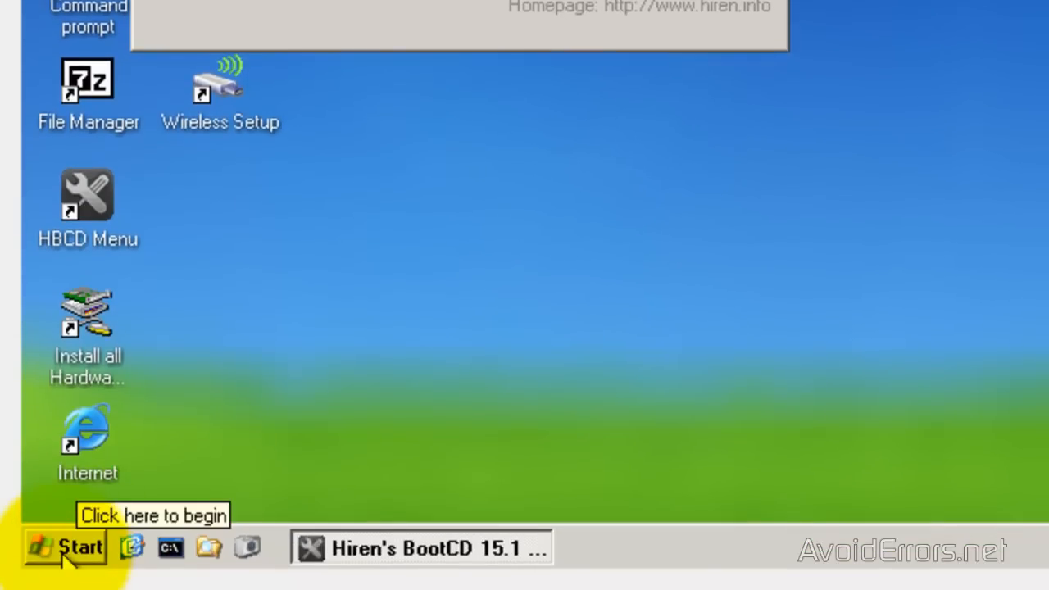
pyautogui.click(66, 547)
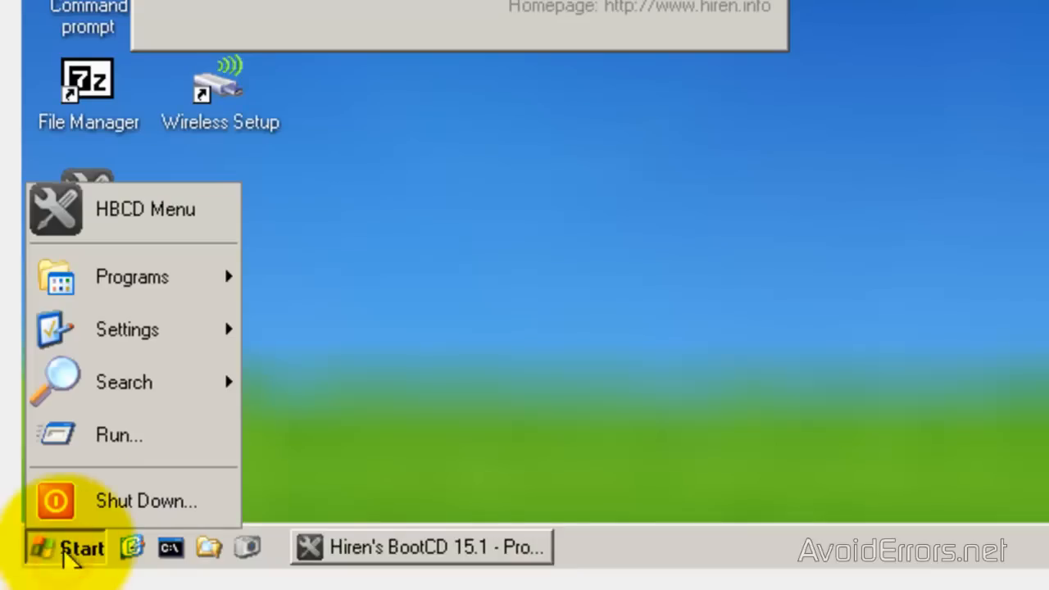
pyautogui.moveTo(131, 502)
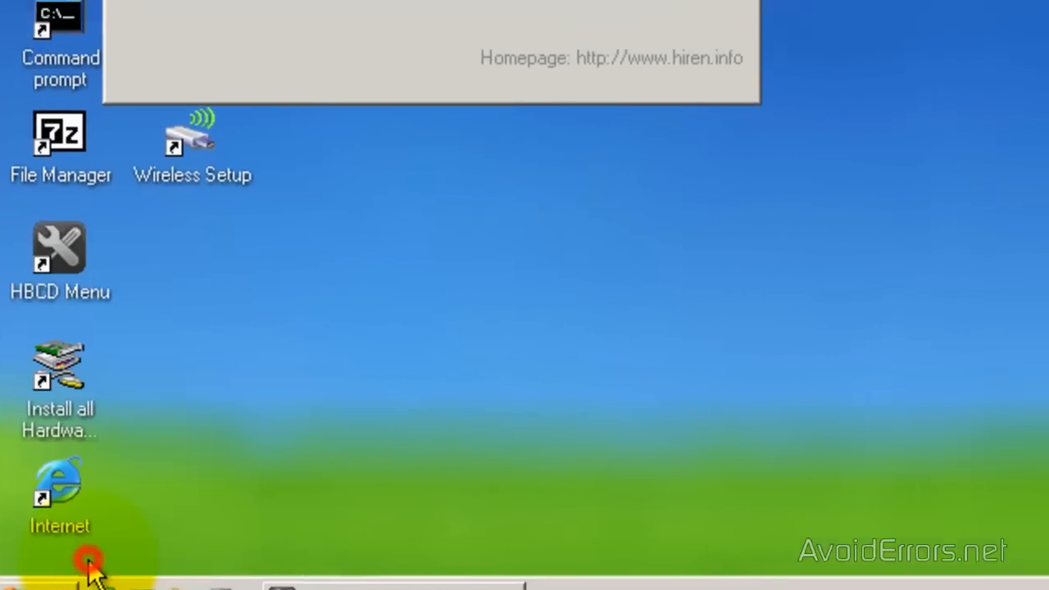
pyautogui.click(90, 564)
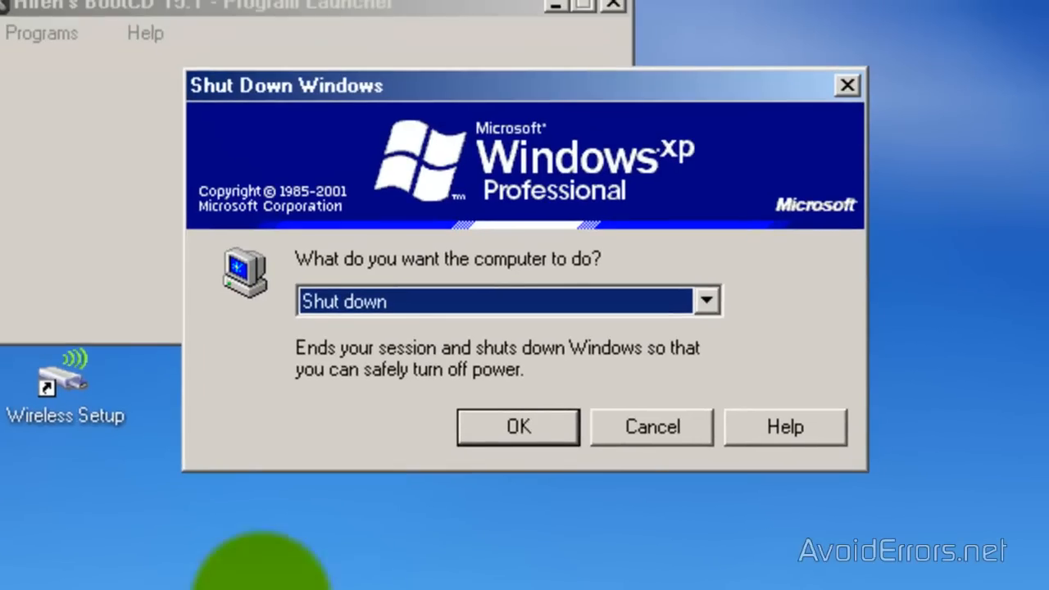
# Step: Choose Restart in the shutdown dialog and confirm to reboot the computer
pyautogui.click(705, 302)
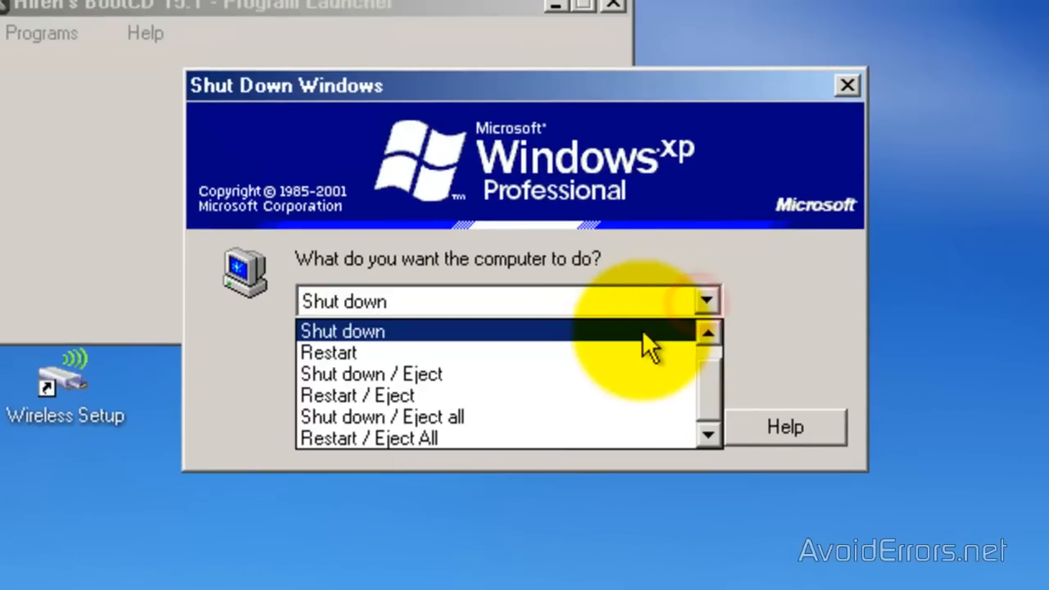
pyautogui.click(327, 352)
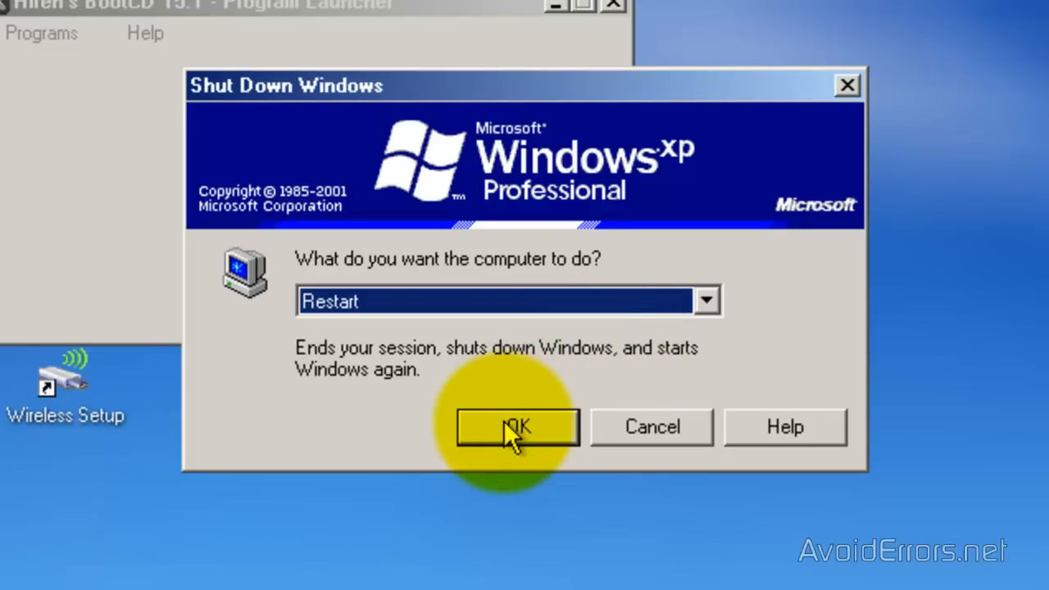
pyautogui.click(517, 427)
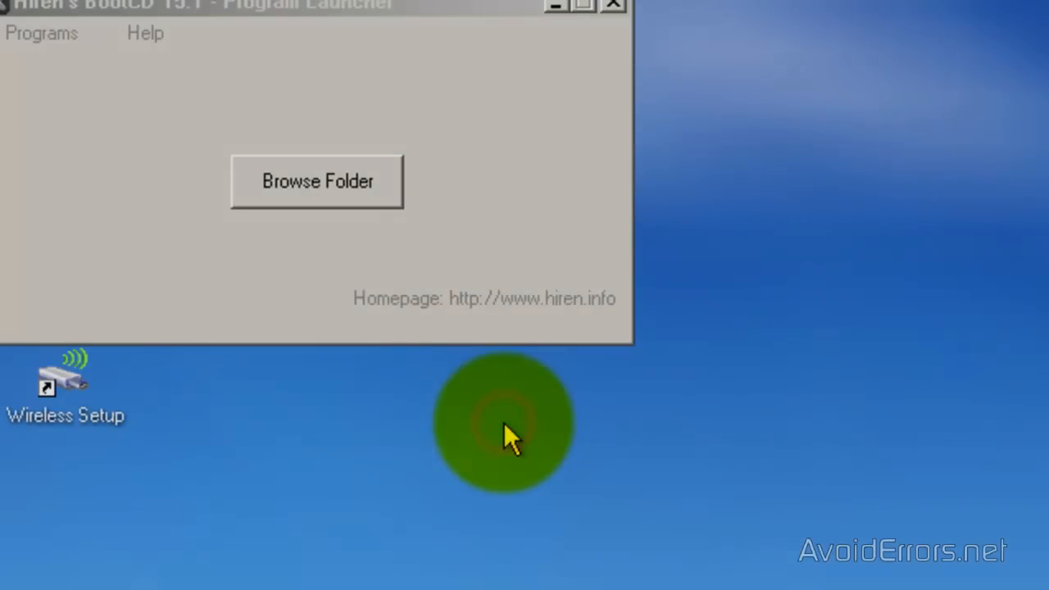